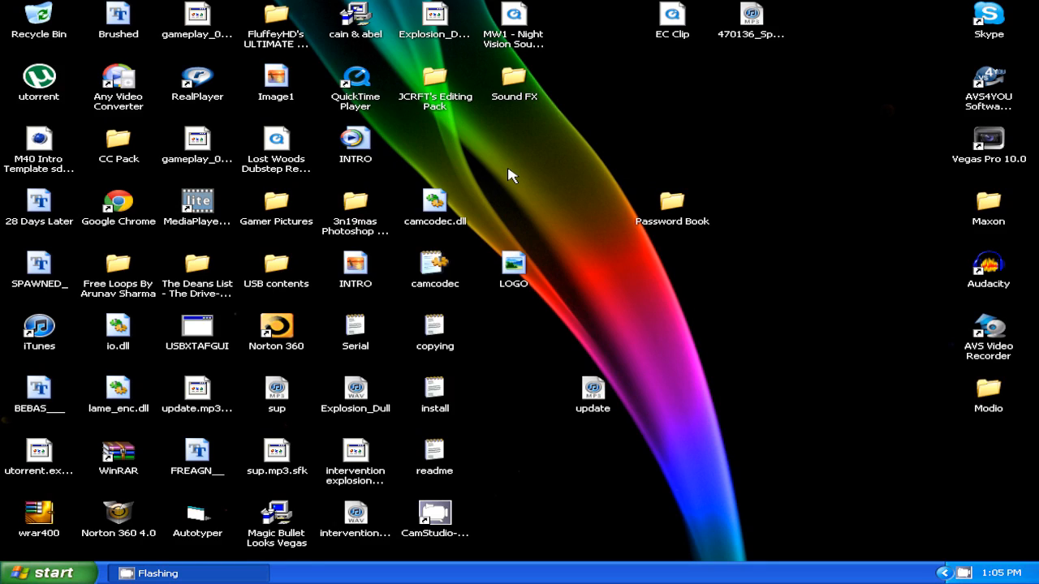
mouse_move(121, 203)
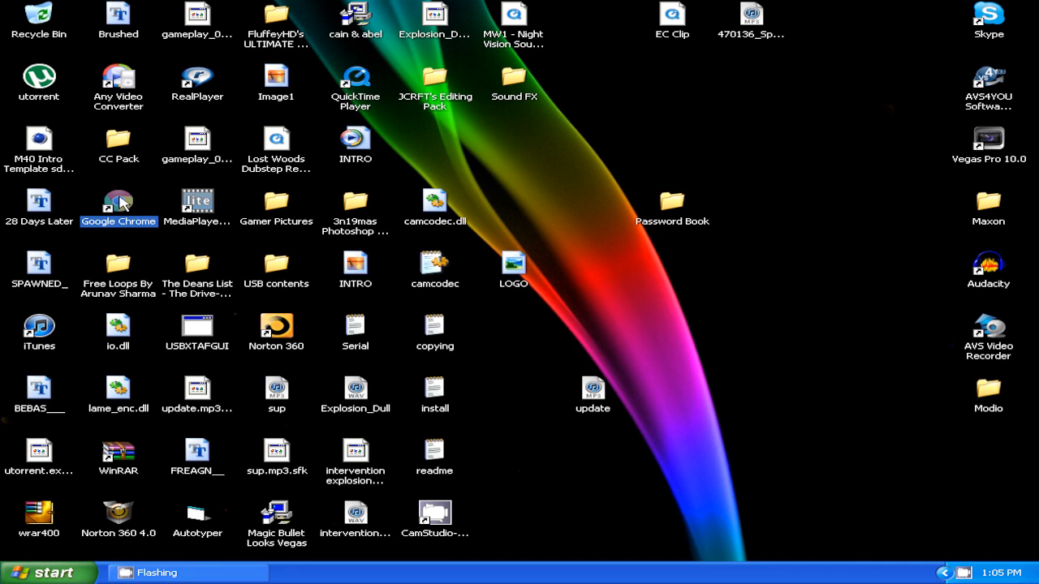
Launch Chrome and start downloading Misfire Flicker.rar from GameFront.
double_click(118, 200)
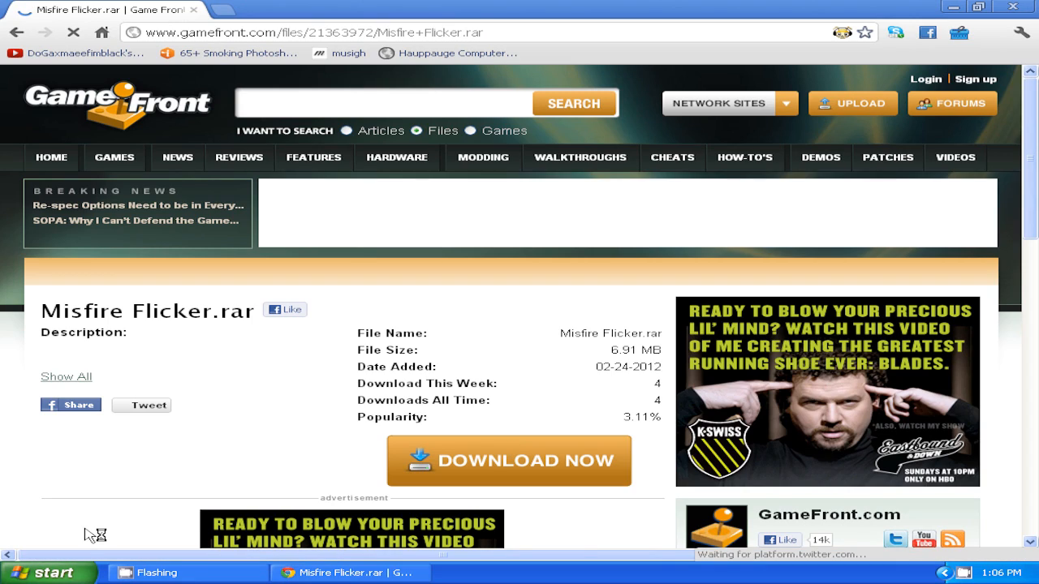
mouse_move(327, 385)
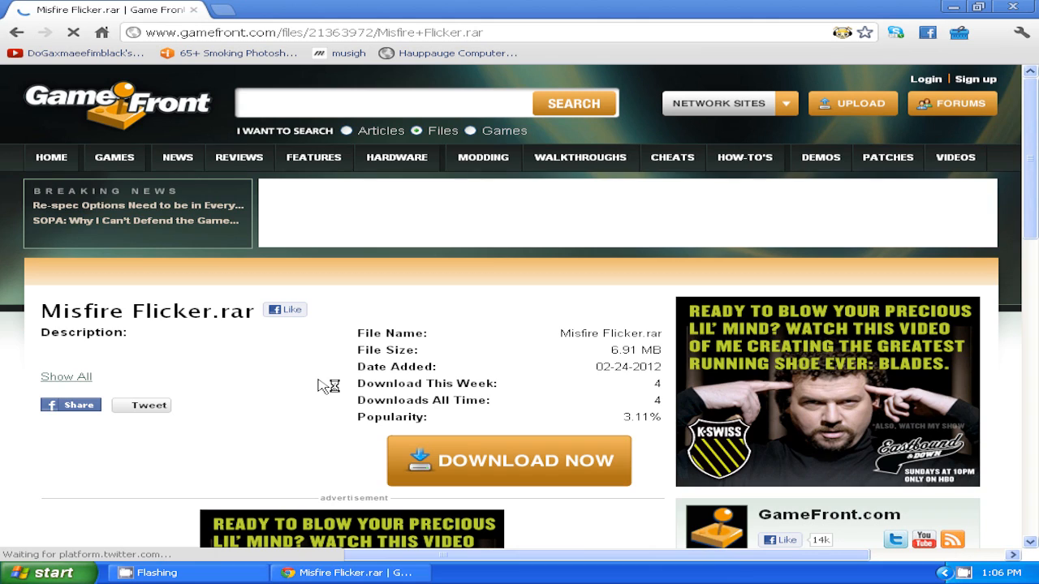
mouse_move(331, 288)
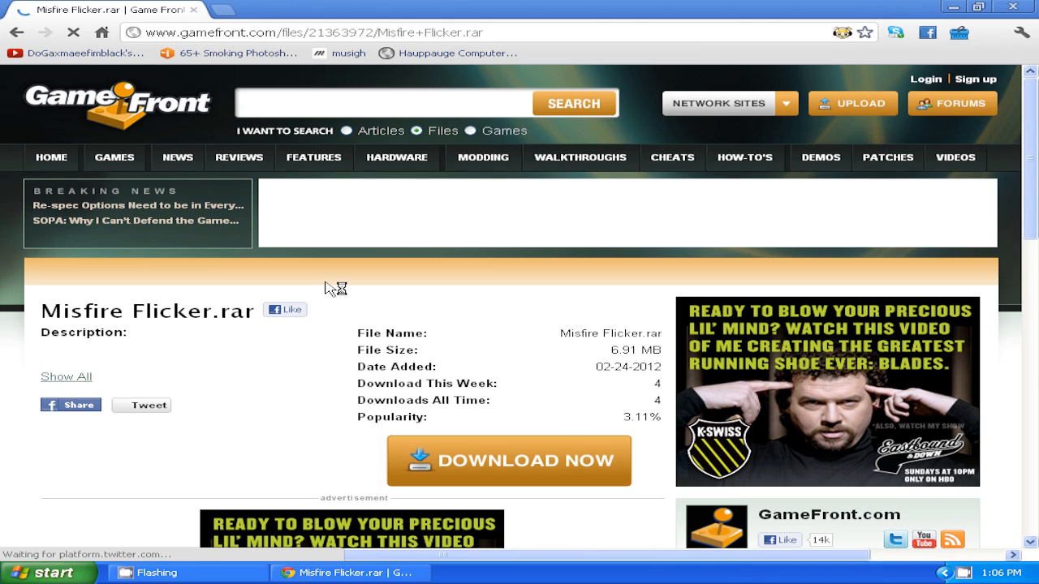
click(508, 460)
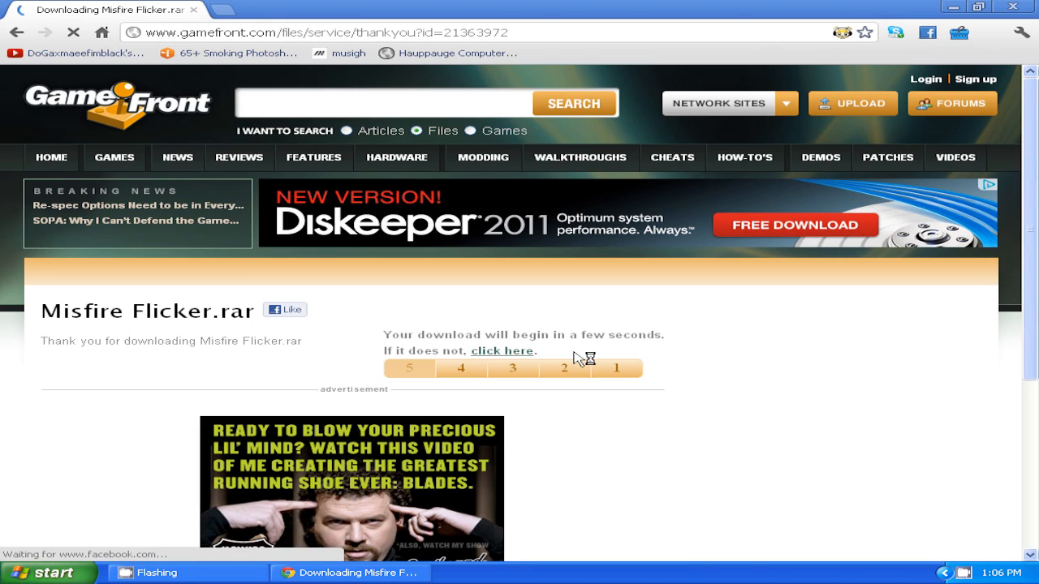
mouse_move(552, 366)
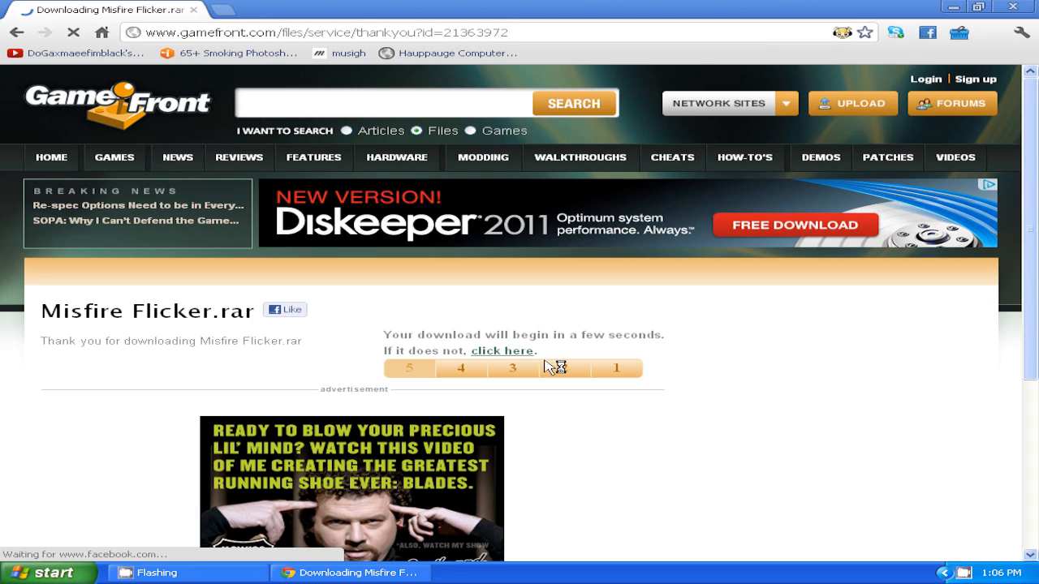
mouse_move(575, 333)
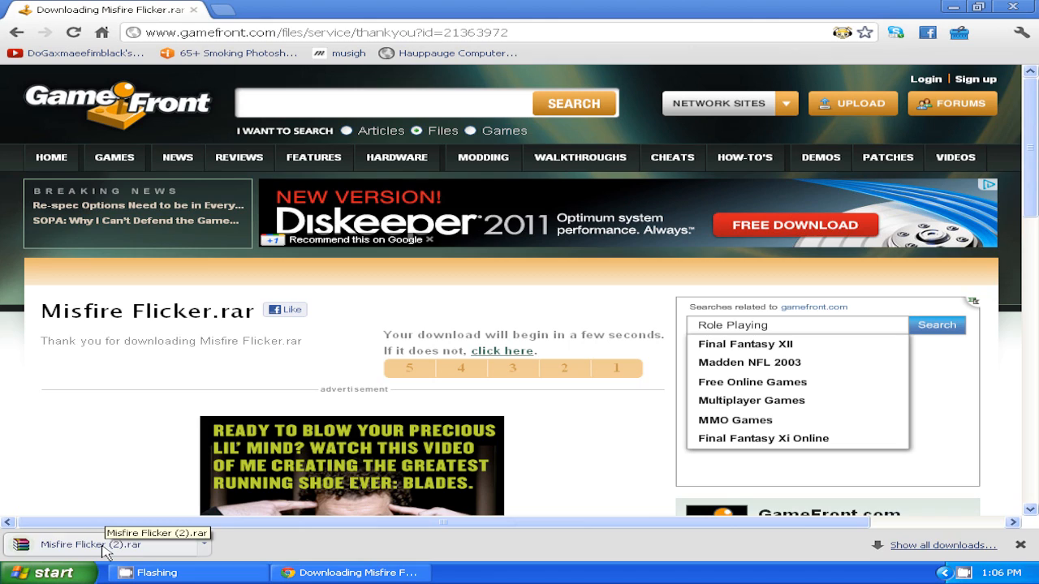
Open Misfire Flicker (2).rar in WinRAR and extract it to the Desktop.
click(106, 545)
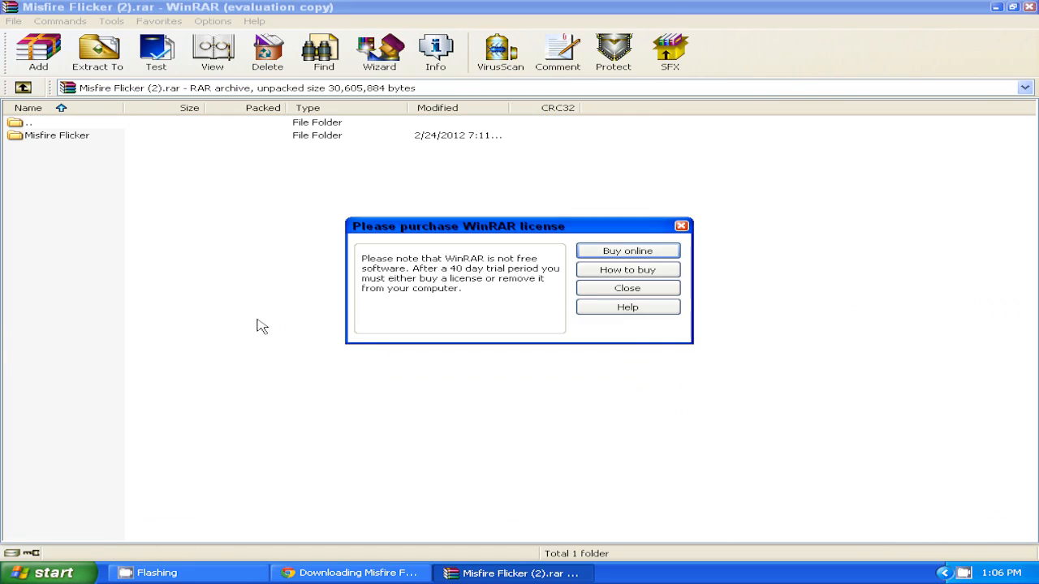
mouse_move(627, 288)
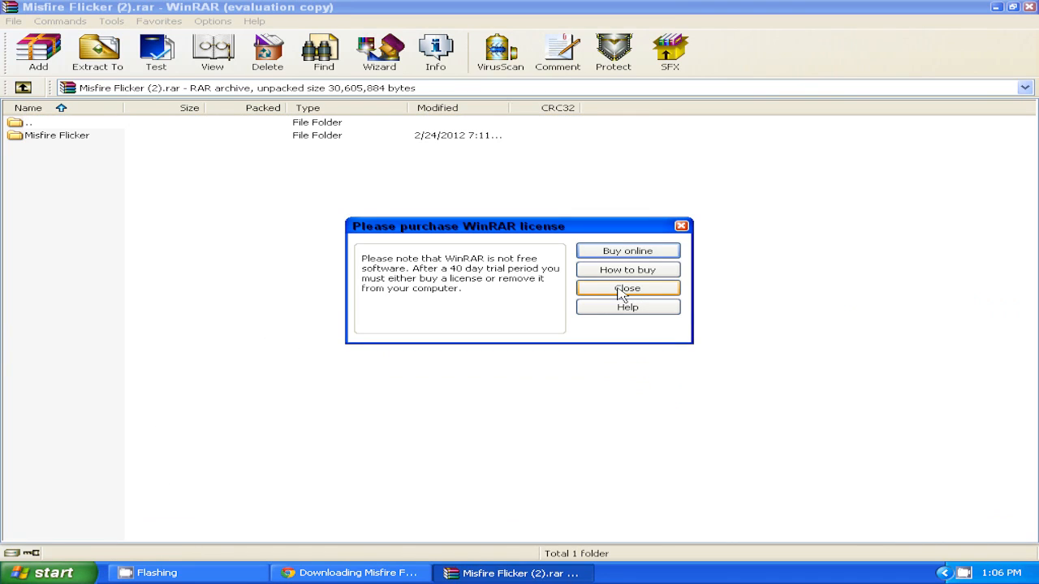
click(627, 289)
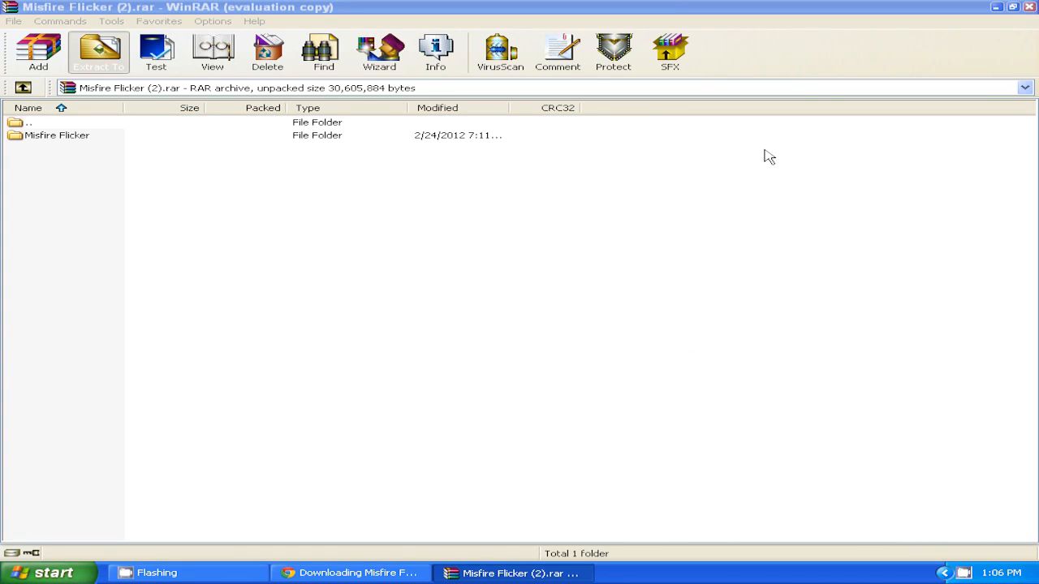
click(98, 52)
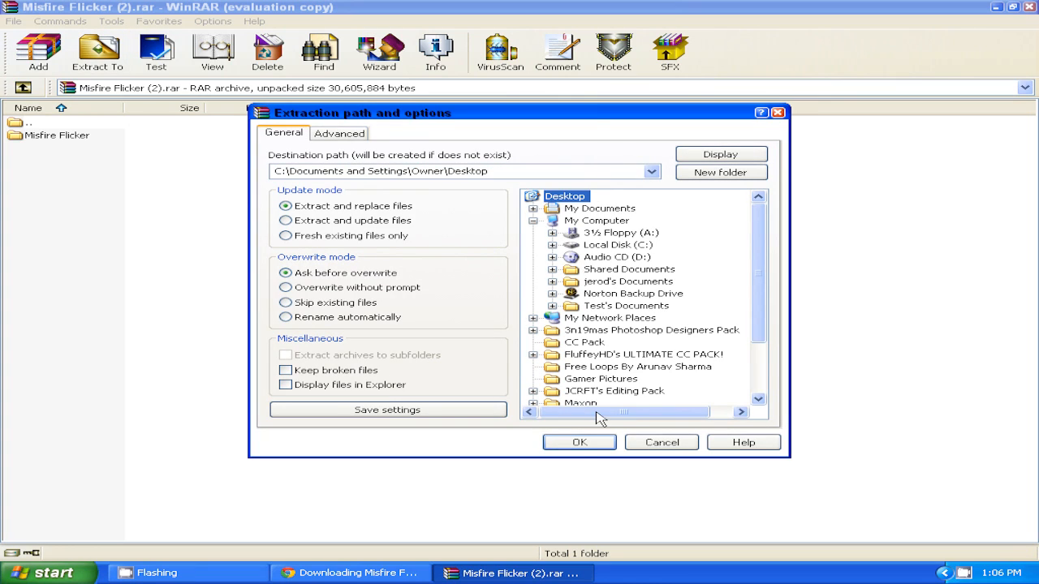
mouse_move(578, 445)
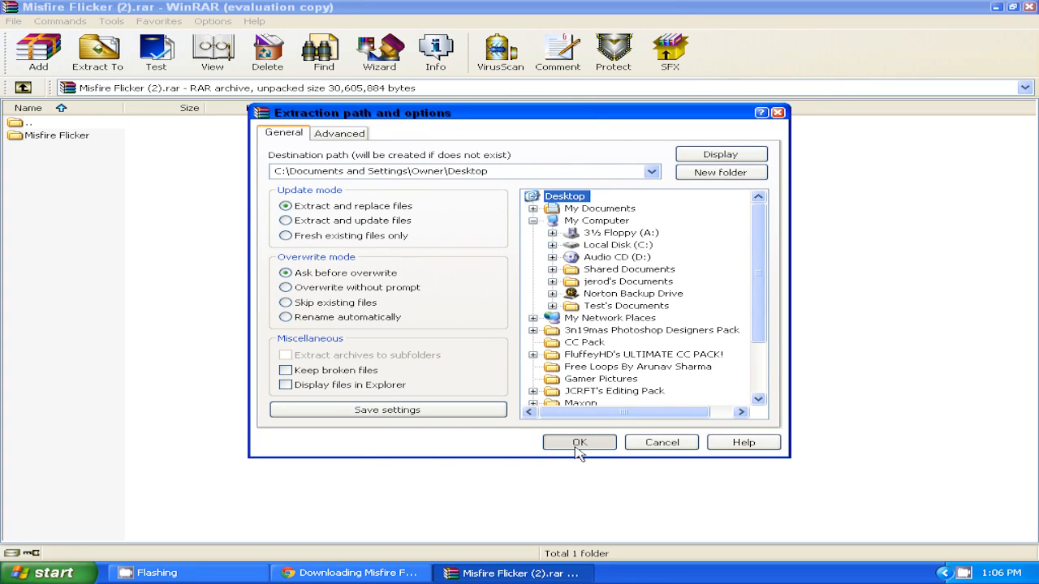
click(580, 442)
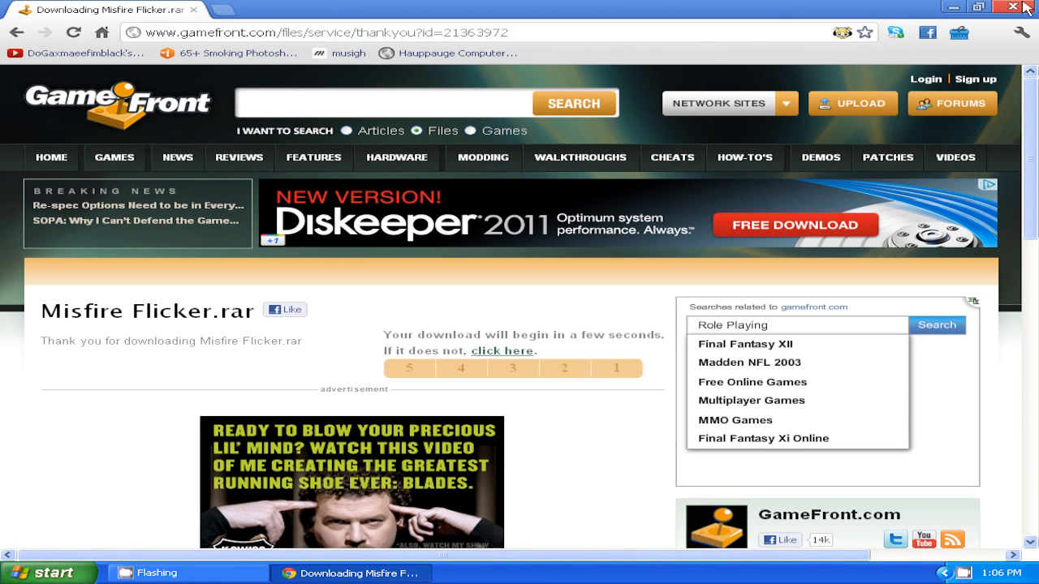
Close Chrome and open the extracted Misfire Flicker folder on the desktop.
click(1012, 7)
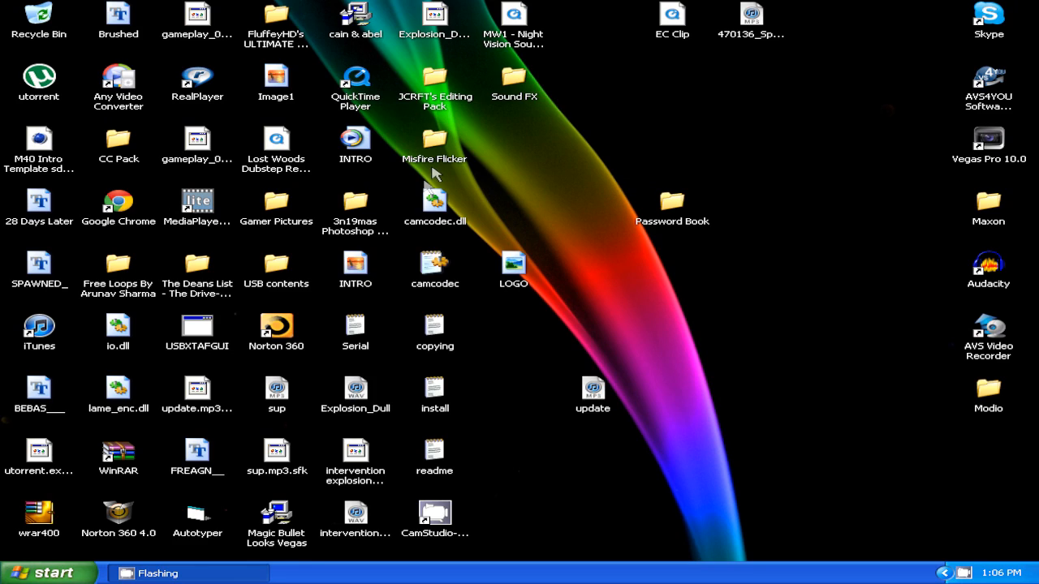
mouse_move(438, 143)
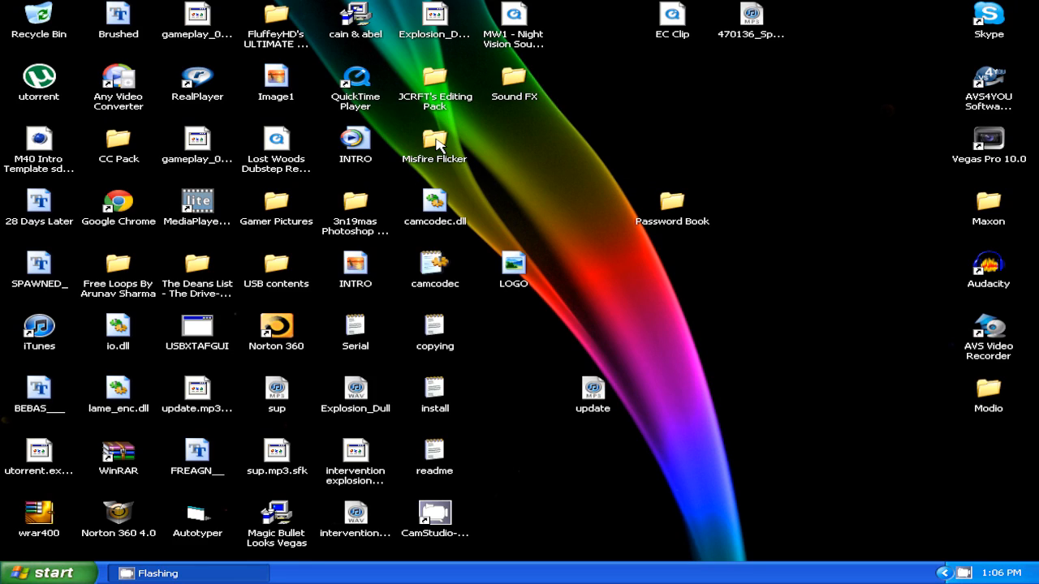
double_click(434, 138)
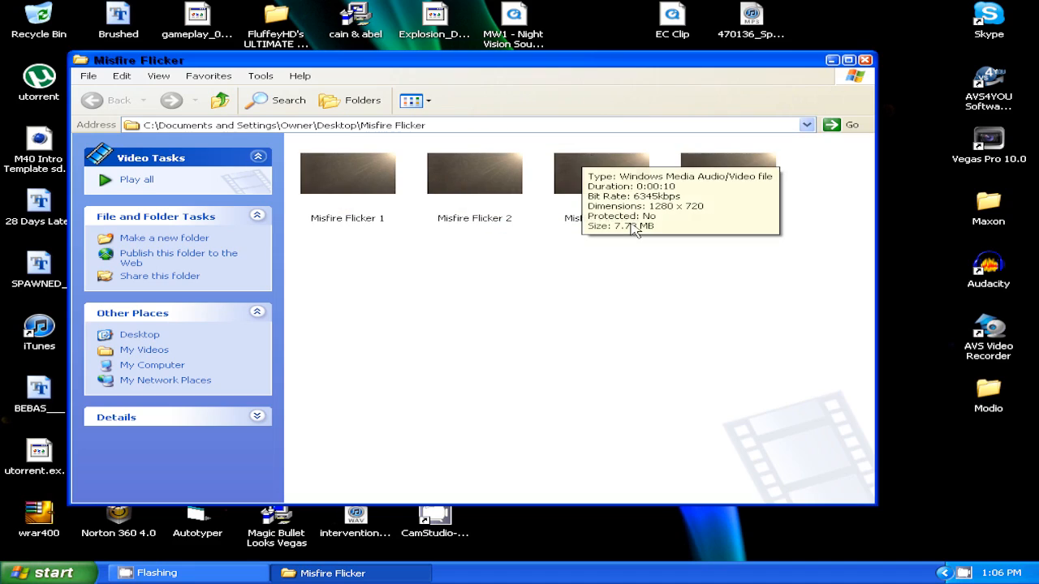
mouse_move(347, 218)
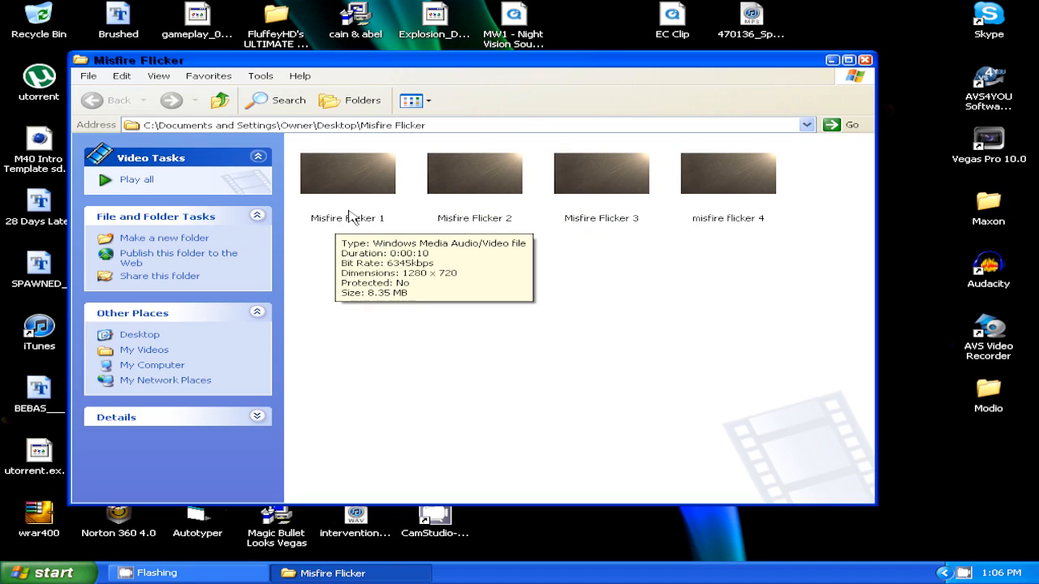
mouse_move(667, 244)
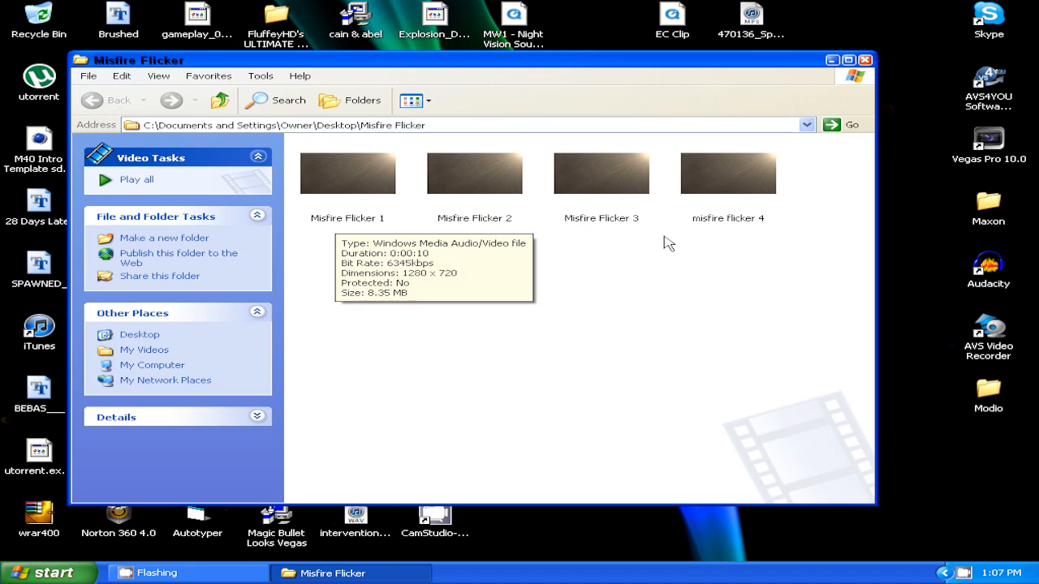
mouse_move(680, 231)
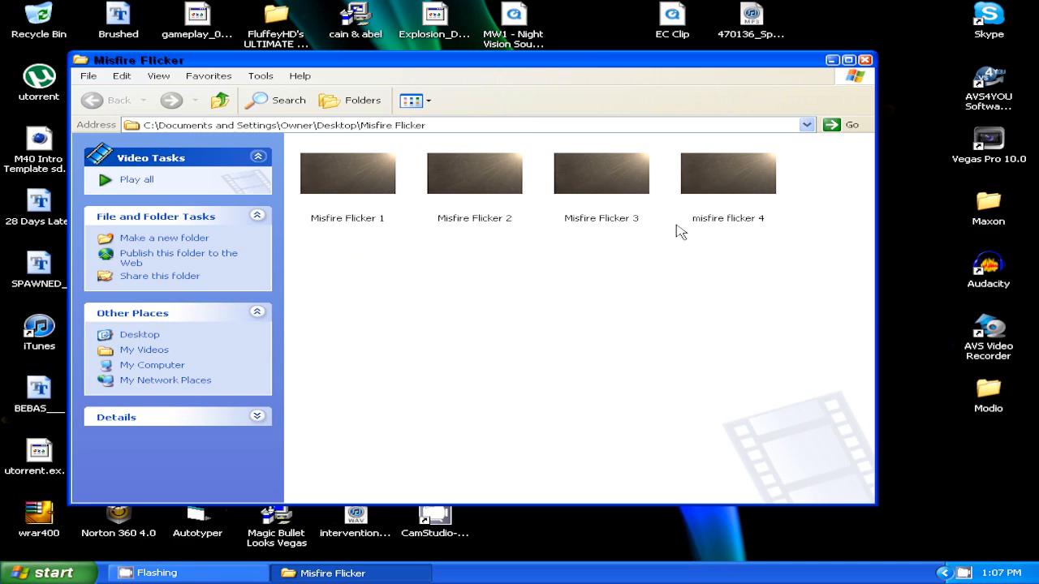
mouse_move(394, 235)
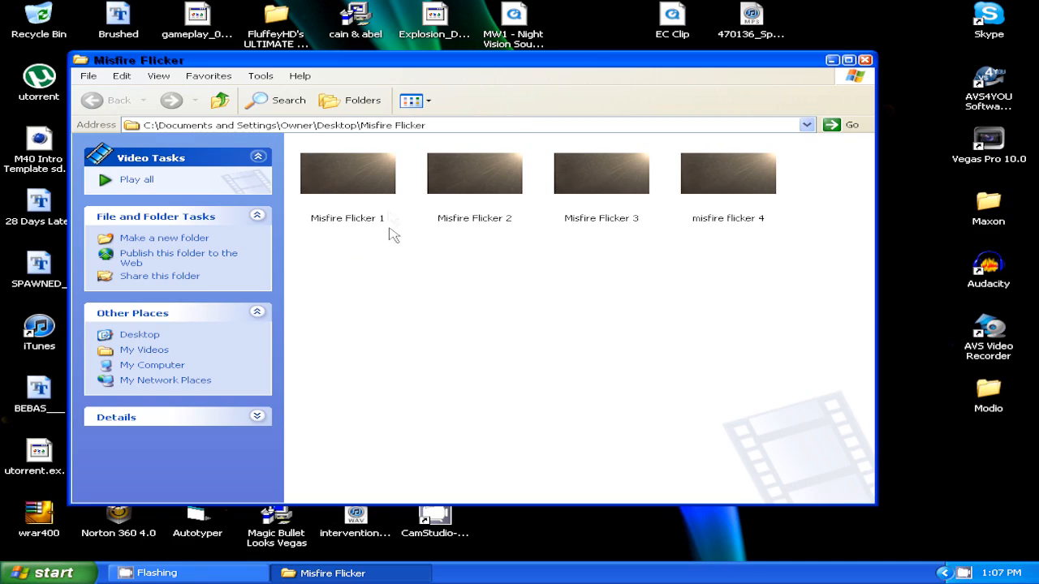
mouse_move(384, 227)
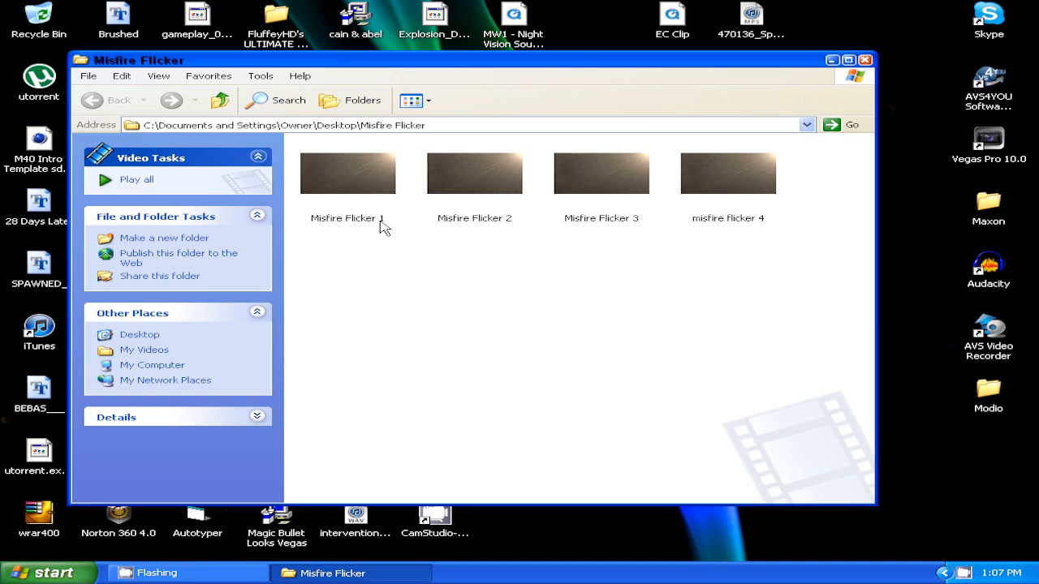
mouse_move(757, 230)
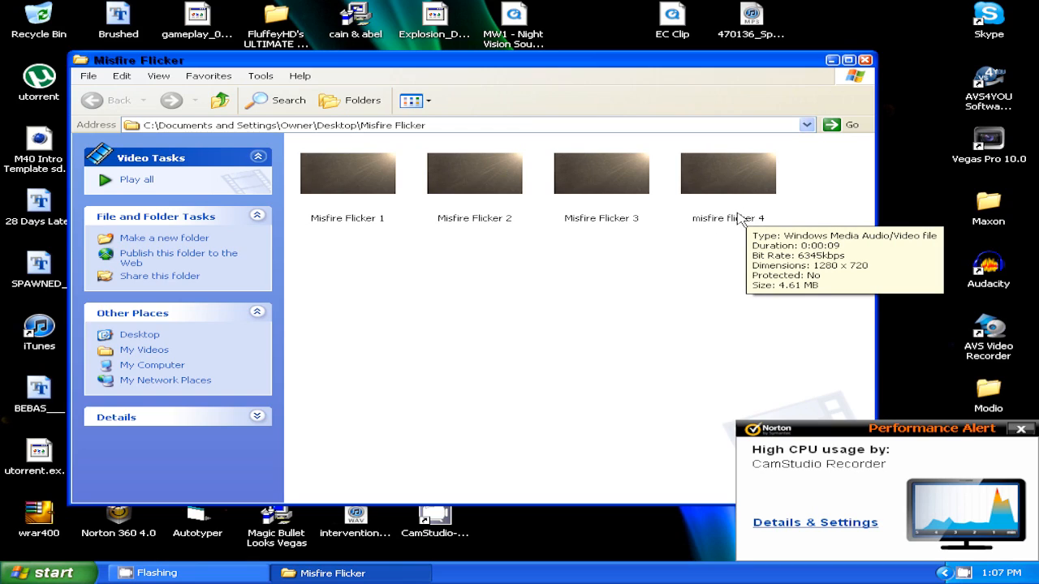
mouse_move(548, 193)
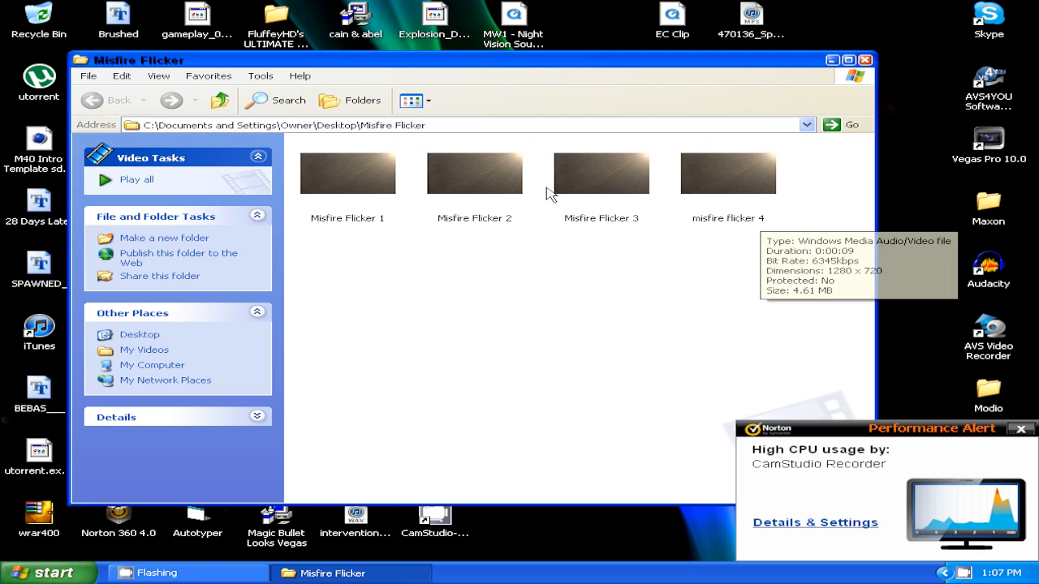
mouse_move(868, 67)
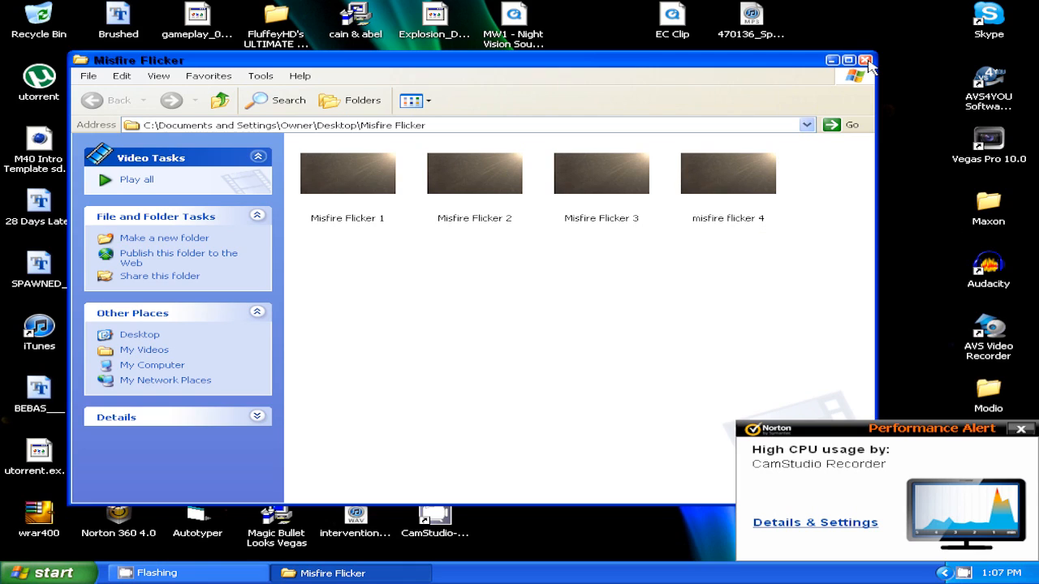
Close the Misfire Flicker folder window and launch Vegas Pro 10.0 from its shortcut.
click(866, 60)
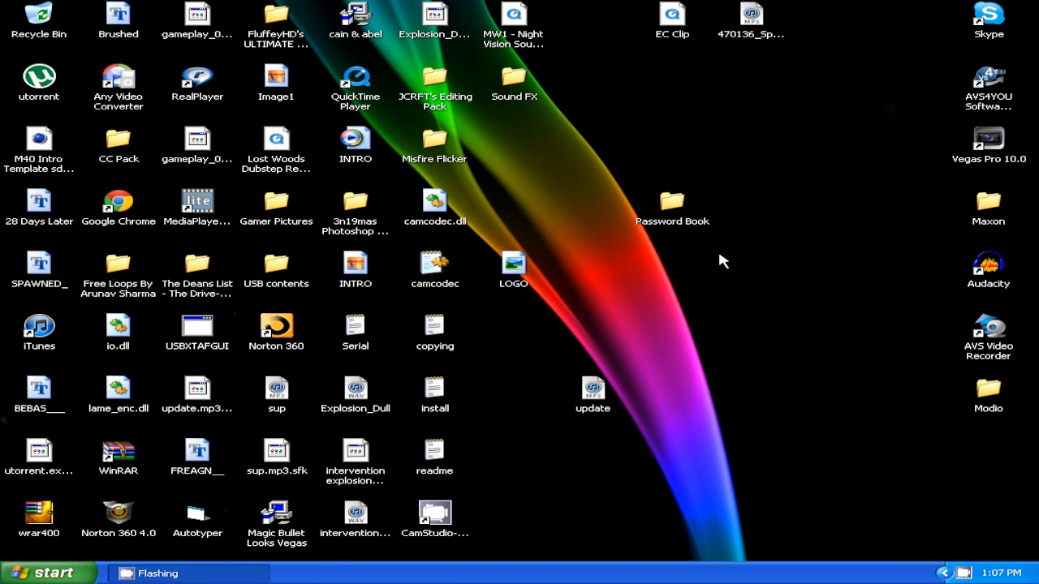
mouse_move(956, 171)
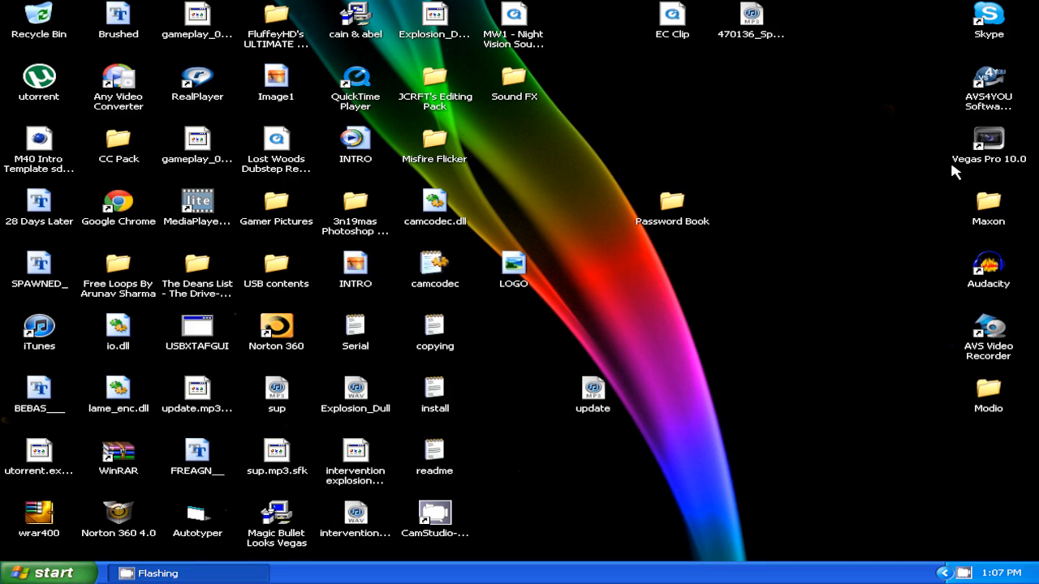
mouse_move(995, 144)
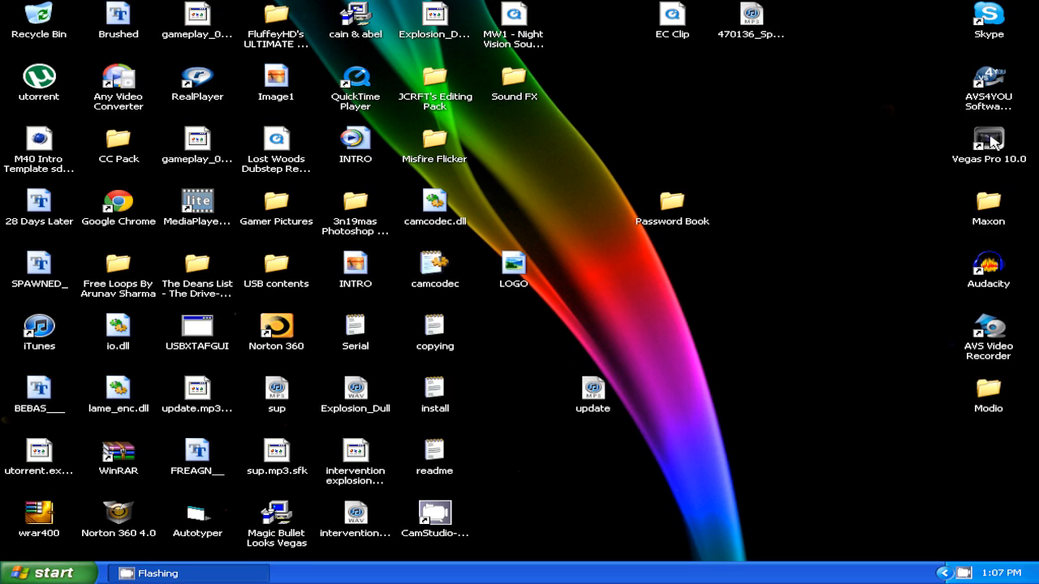
mouse_move(988, 138)
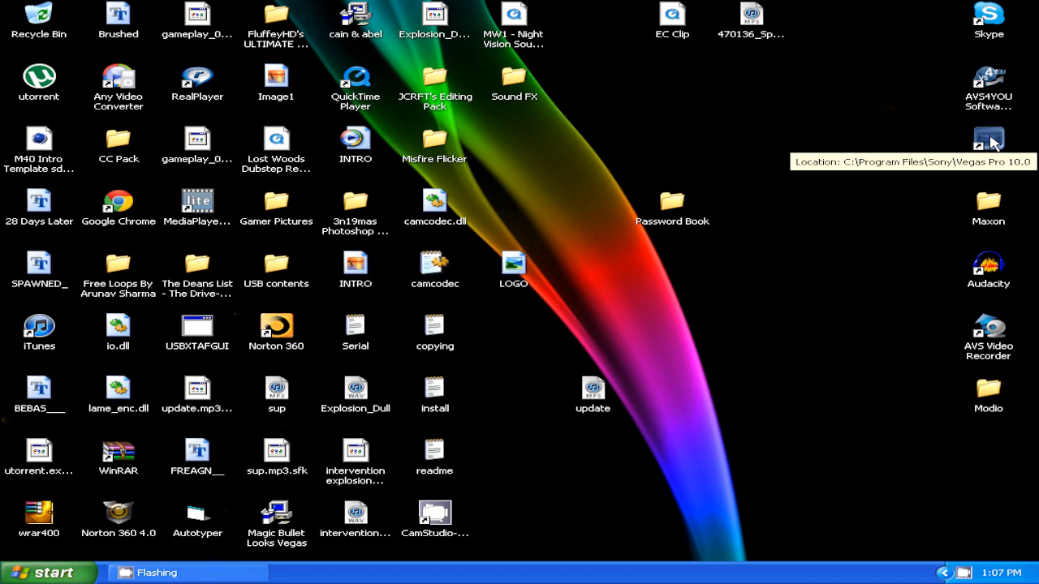
double_click(988, 138)
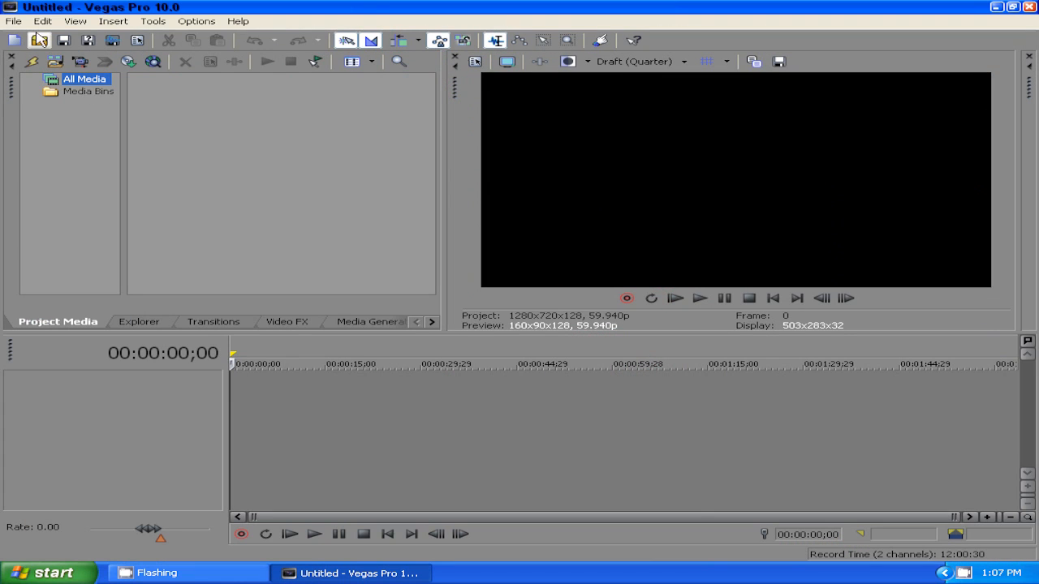
Import dazzletwixtortest.wmv from My Videos onto the timeline.
click(13, 21)
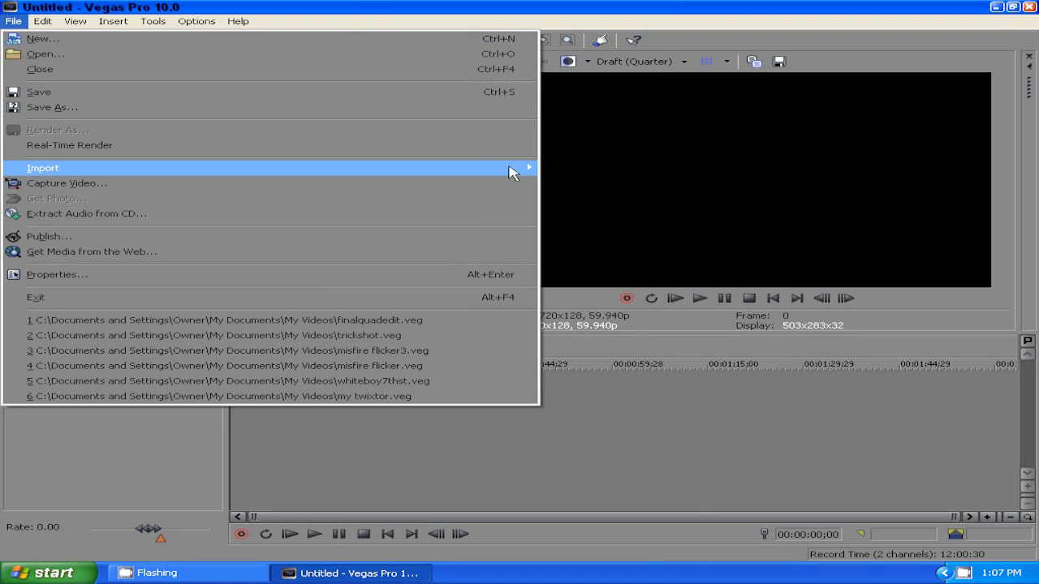
click(42, 168)
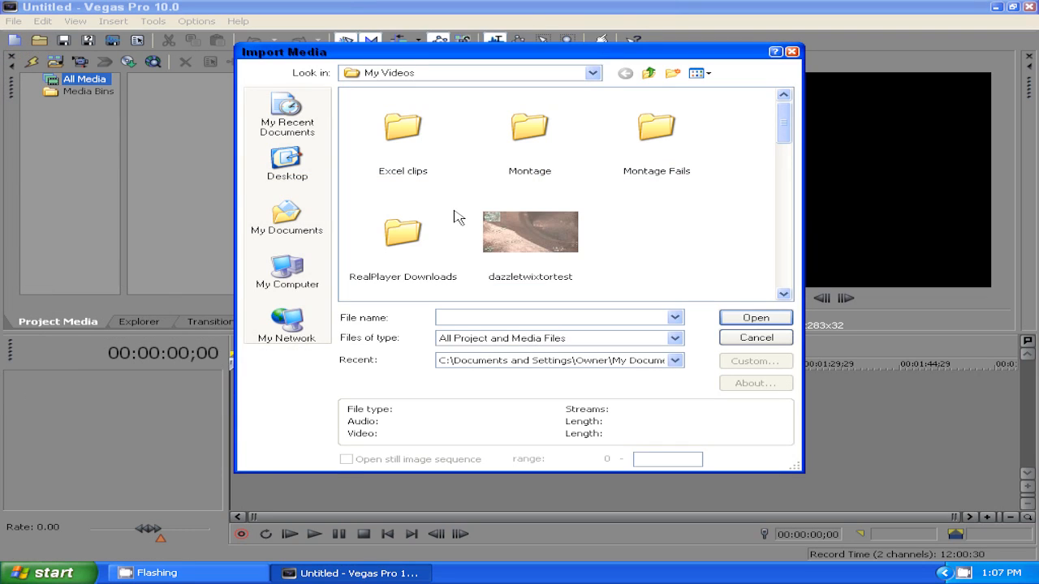
click(529, 231)
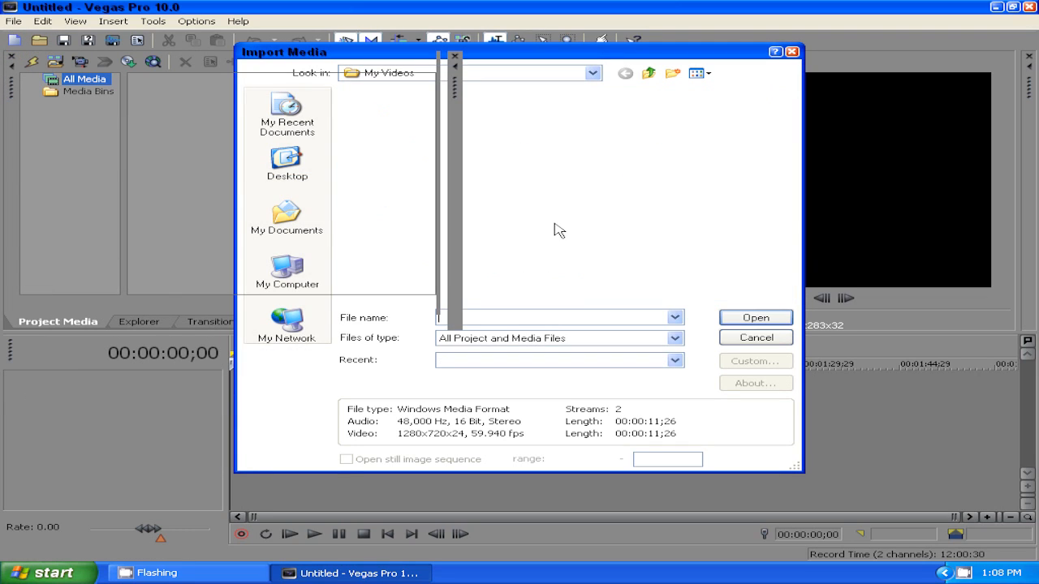
click(754, 317)
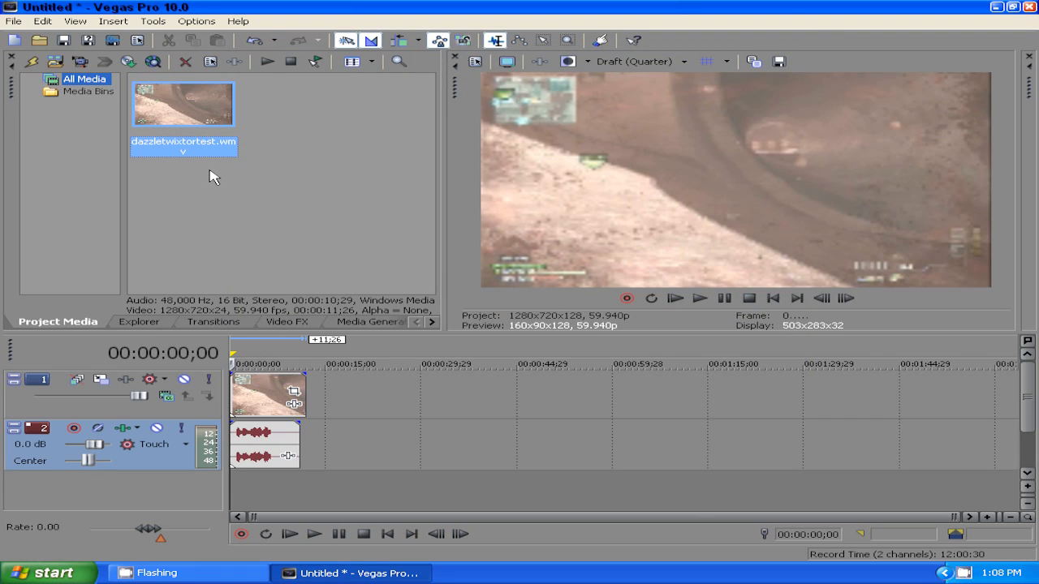
Import Misfire Flicker 2 from Desktop > Misfire Flicker onto the top video track.
click(13, 21)
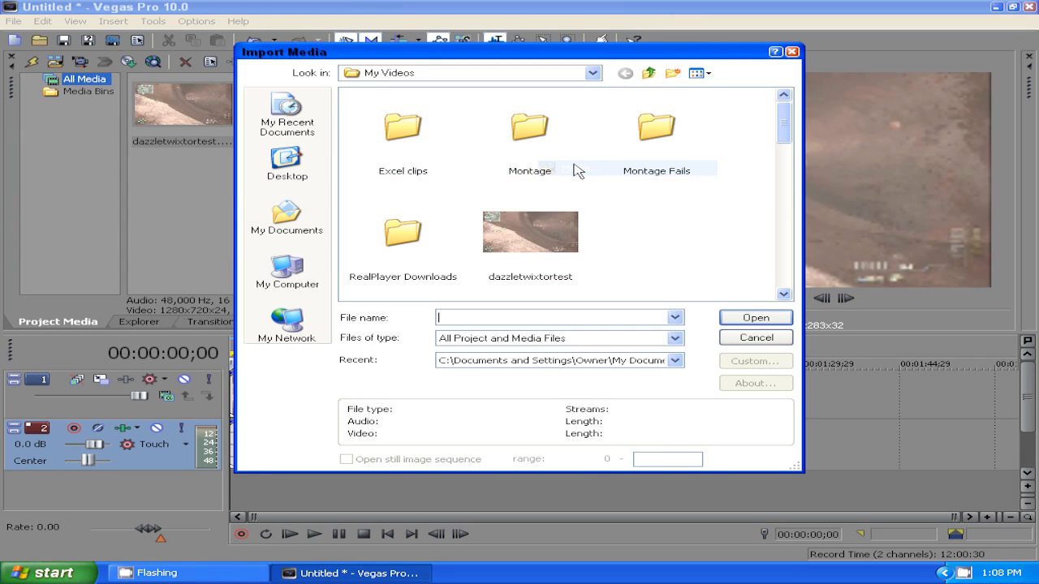
click(287, 163)
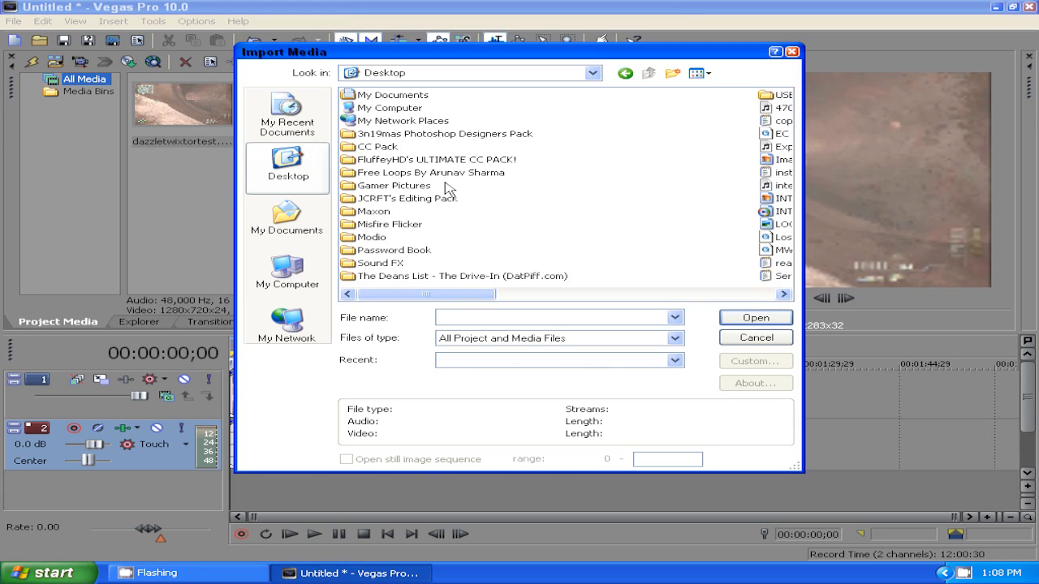
double_click(390, 224)
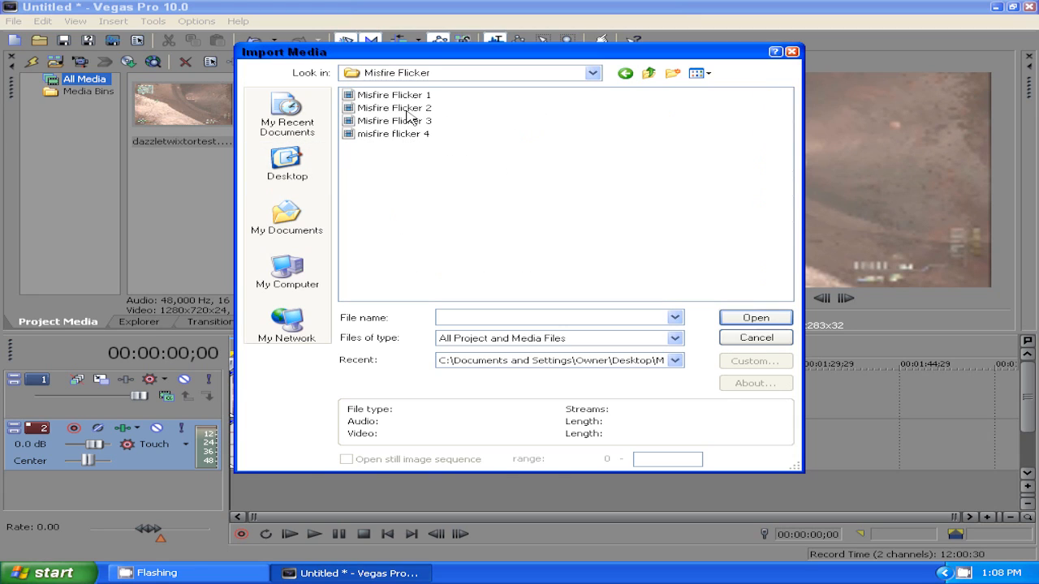
click(753, 317)
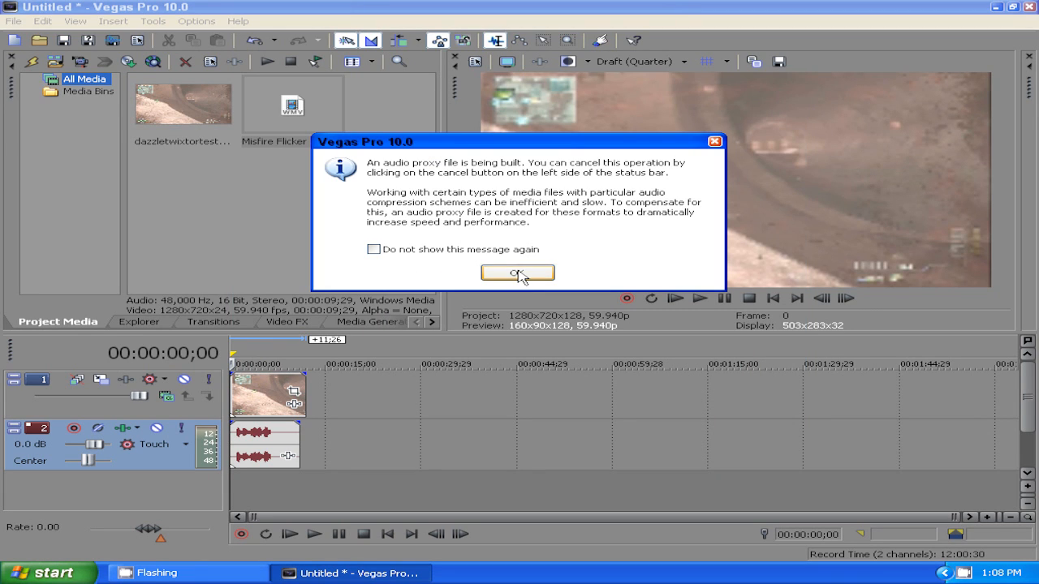
click(517, 273)
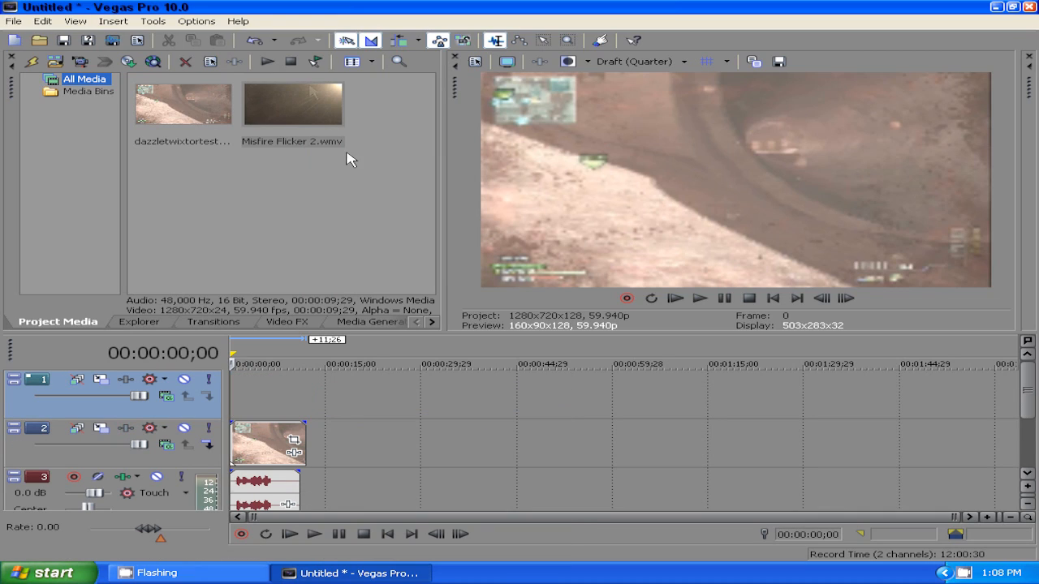
click(292, 104)
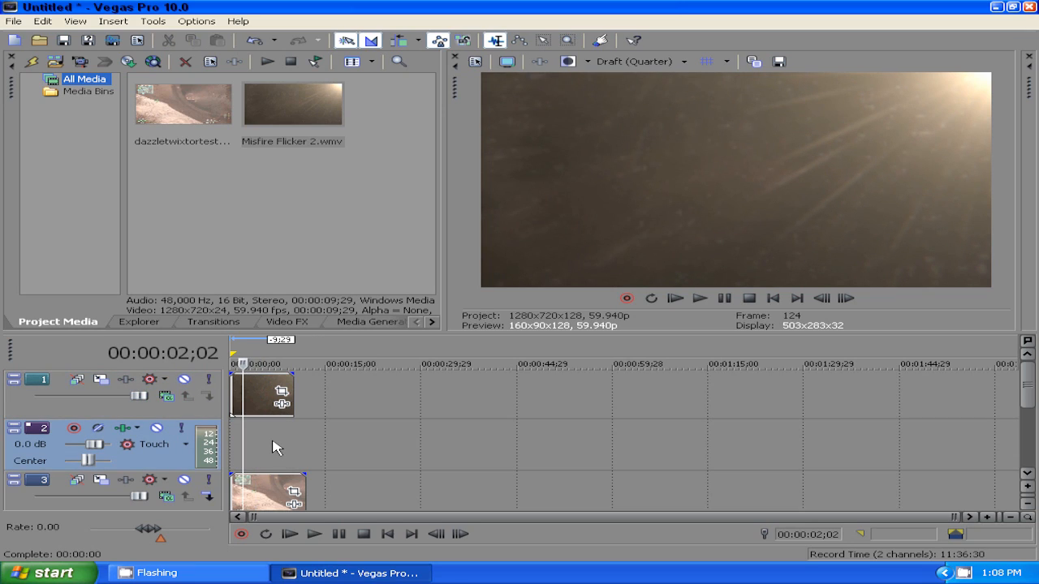
Delete the empty audio track via its right-click menu.
right_click(276, 446)
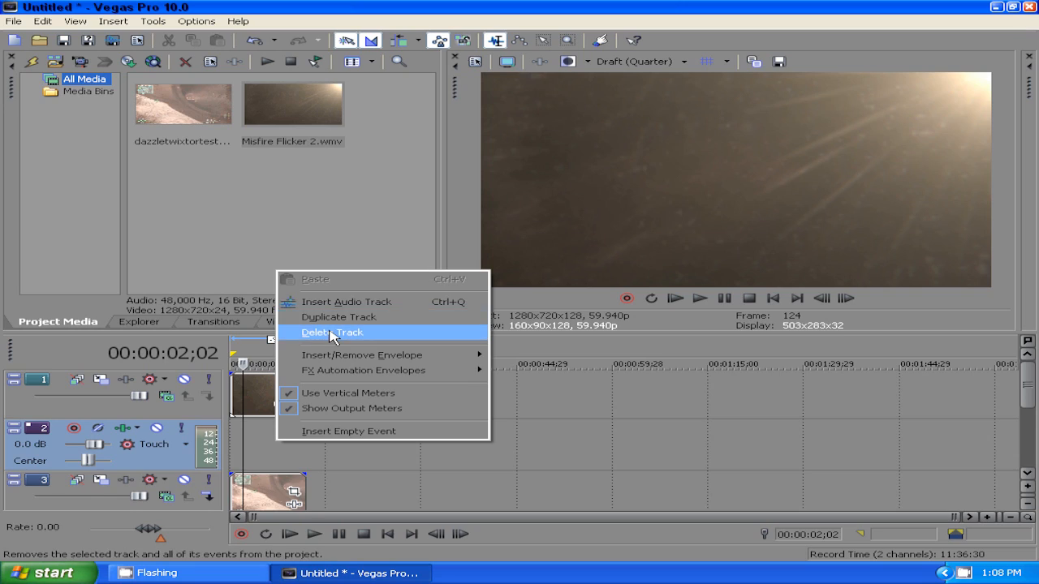
click(331, 332)
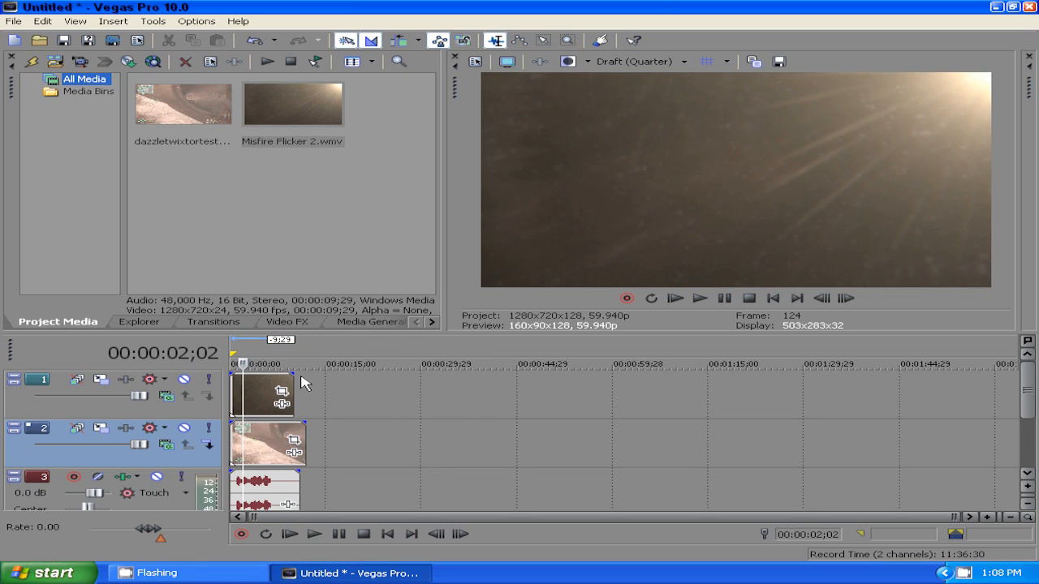
mouse_move(568, 111)
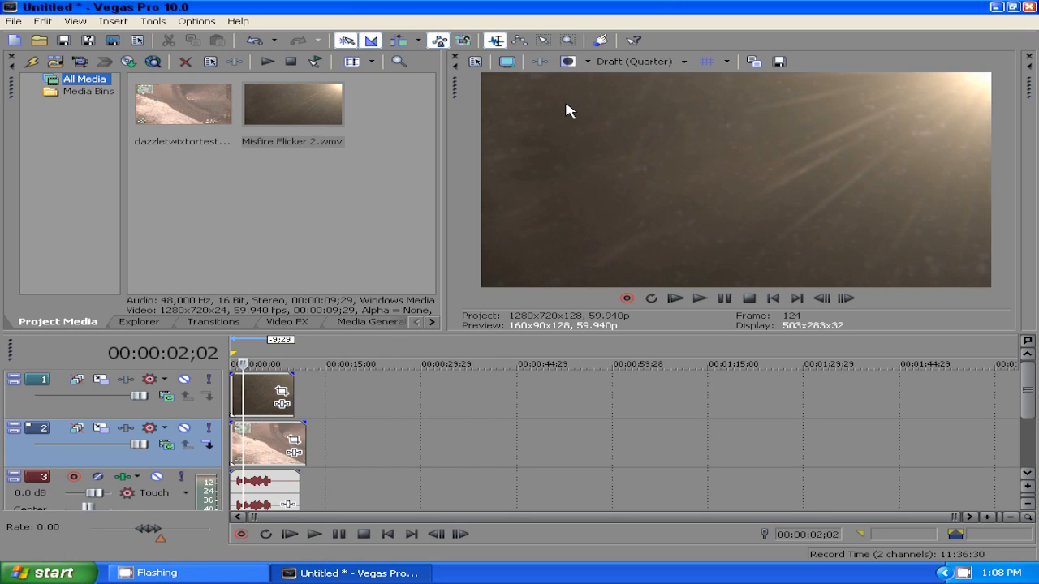
mouse_move(604, 213)
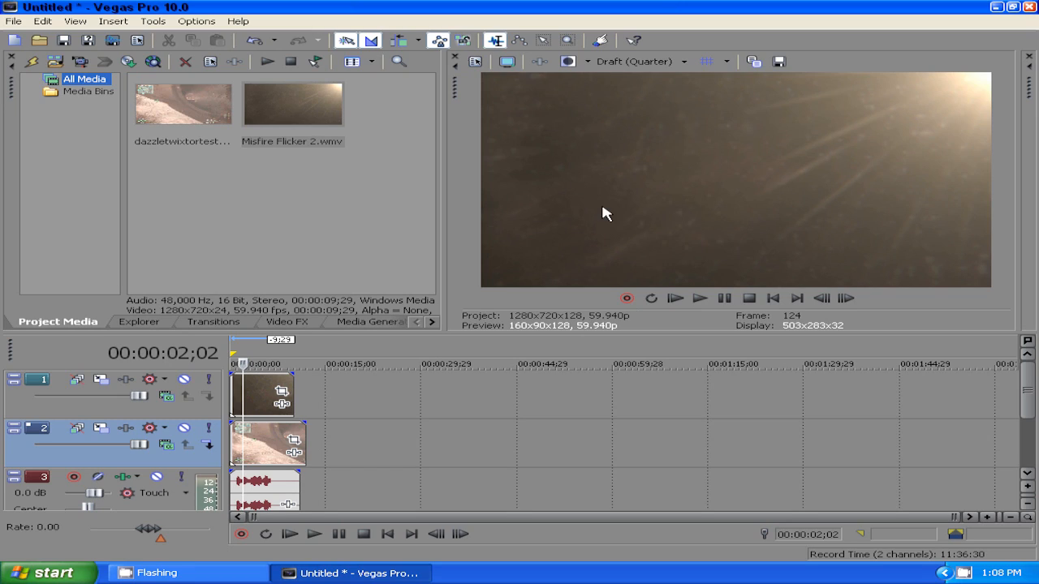
mouse_move(718, 148)
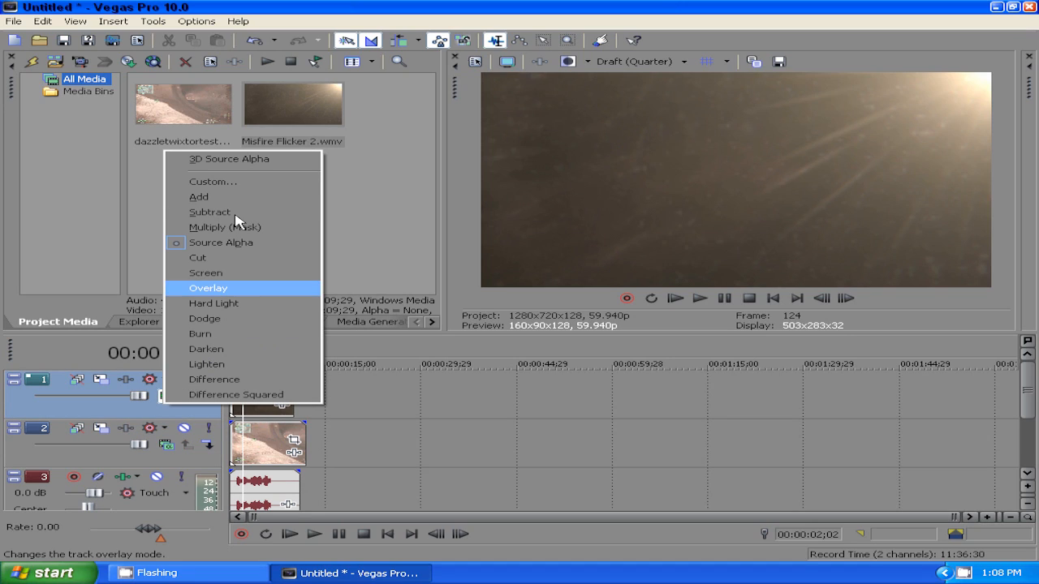
mouse_move(203, 197)
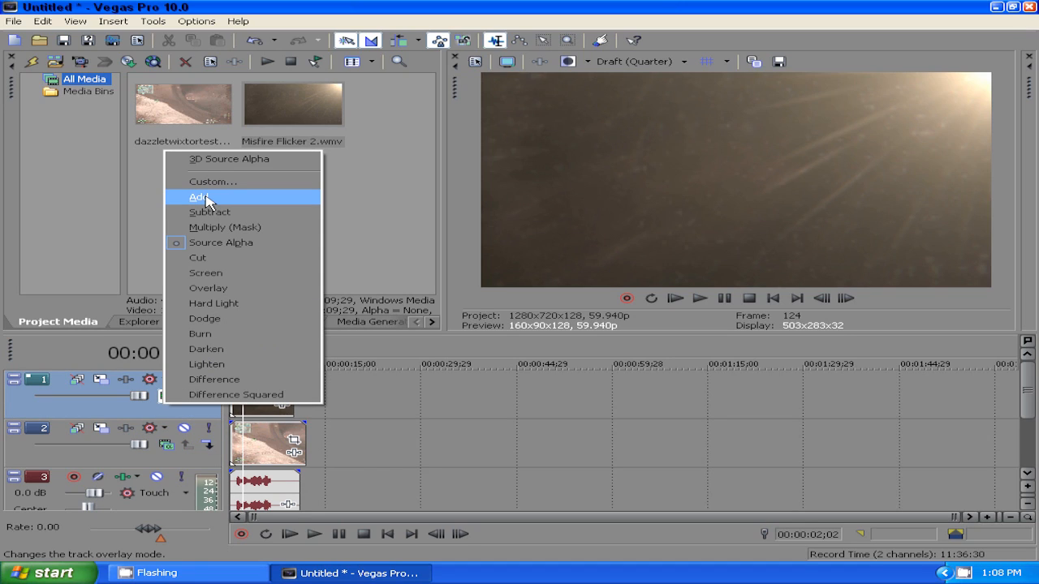
Set track 1's compositing mode to Add.
click(199, 196)
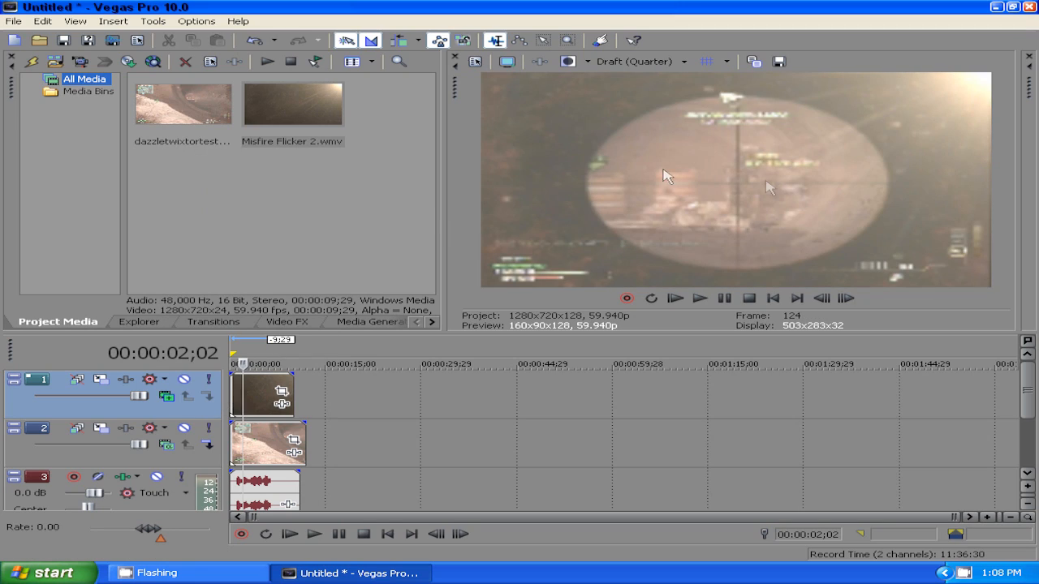
mouse_move(535, 347)
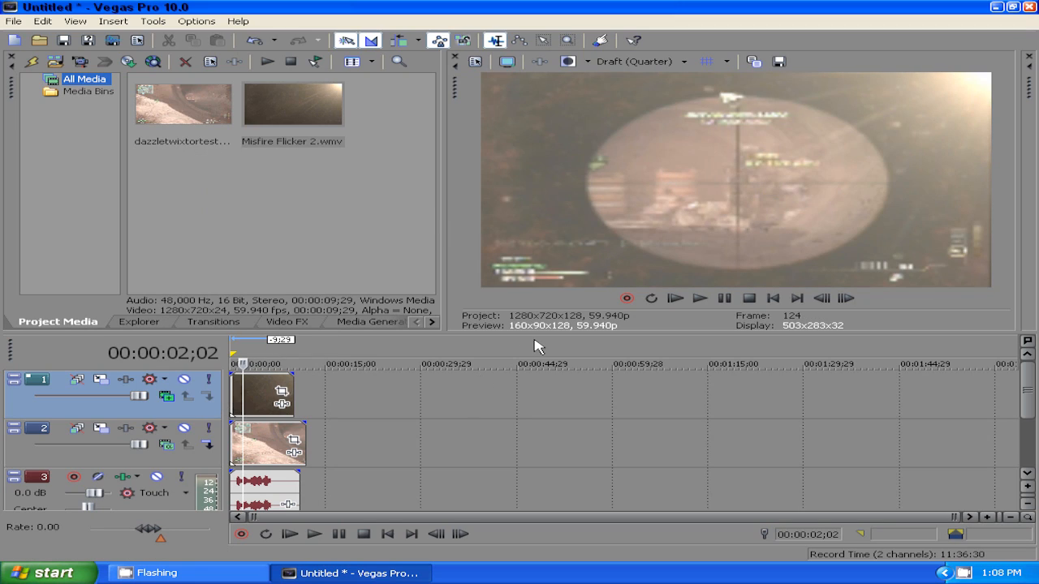
mouse_move(666, 79)
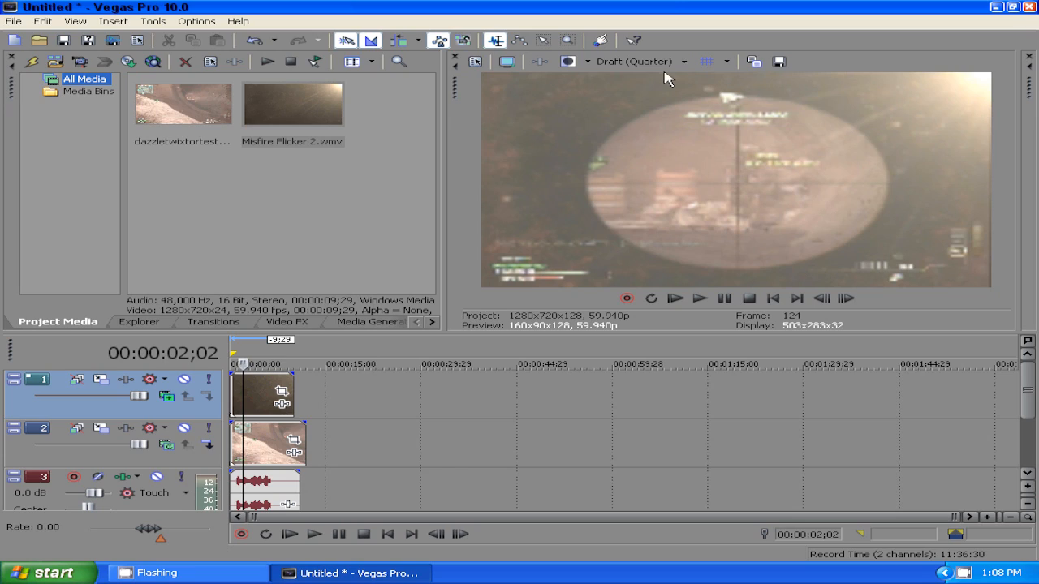
mouse_move(684, 69)
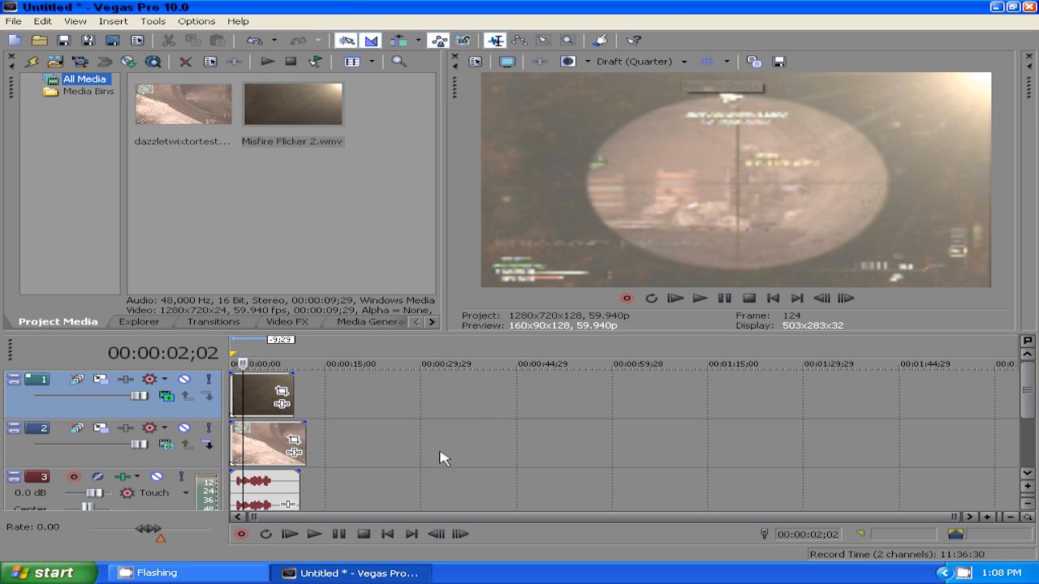
mouse_move(284, 445)
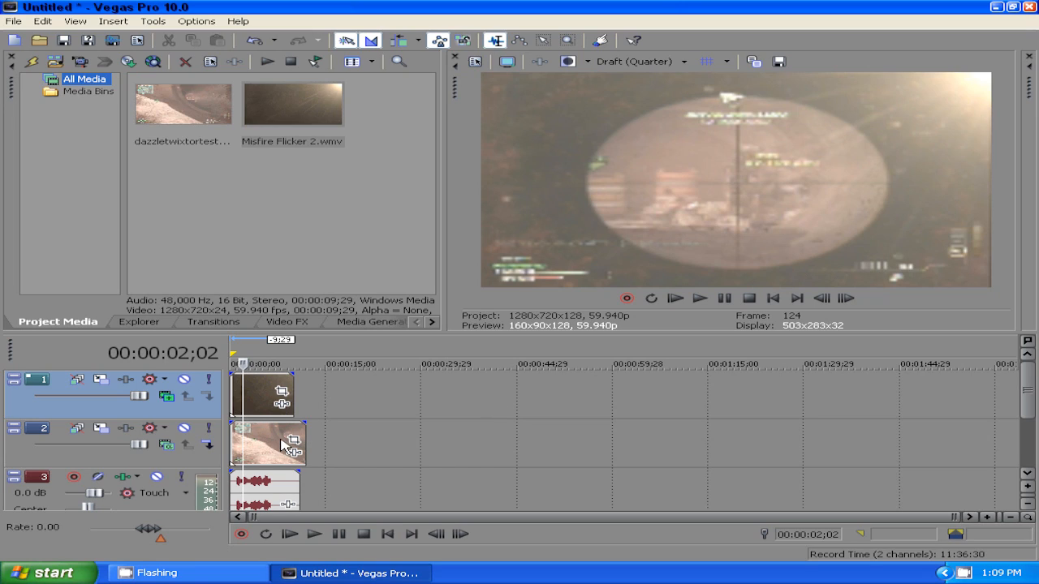
mouse_move(249, 445)
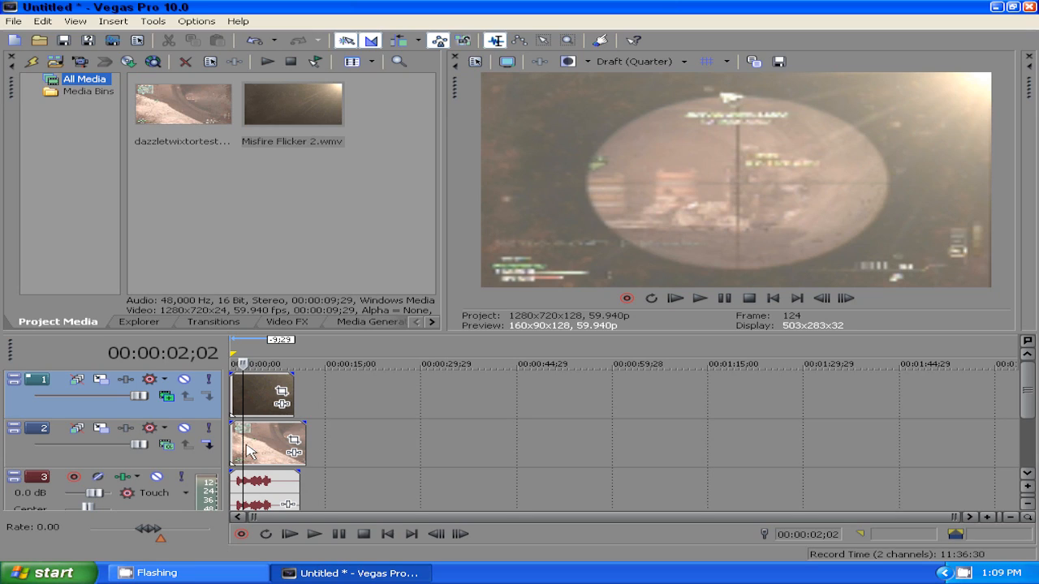
mouse_move(302, 425)
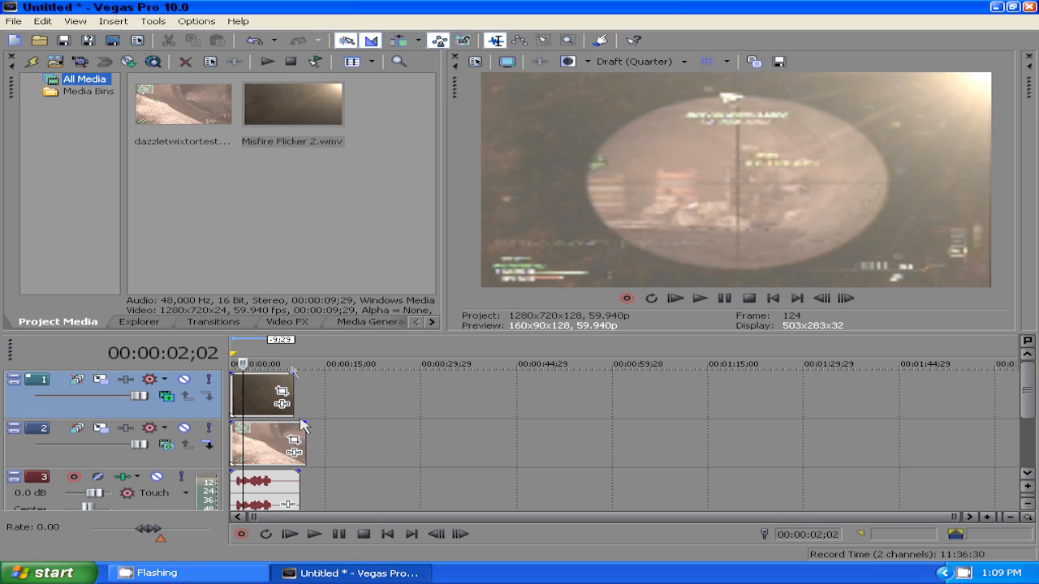
mouse_move(684, 364)
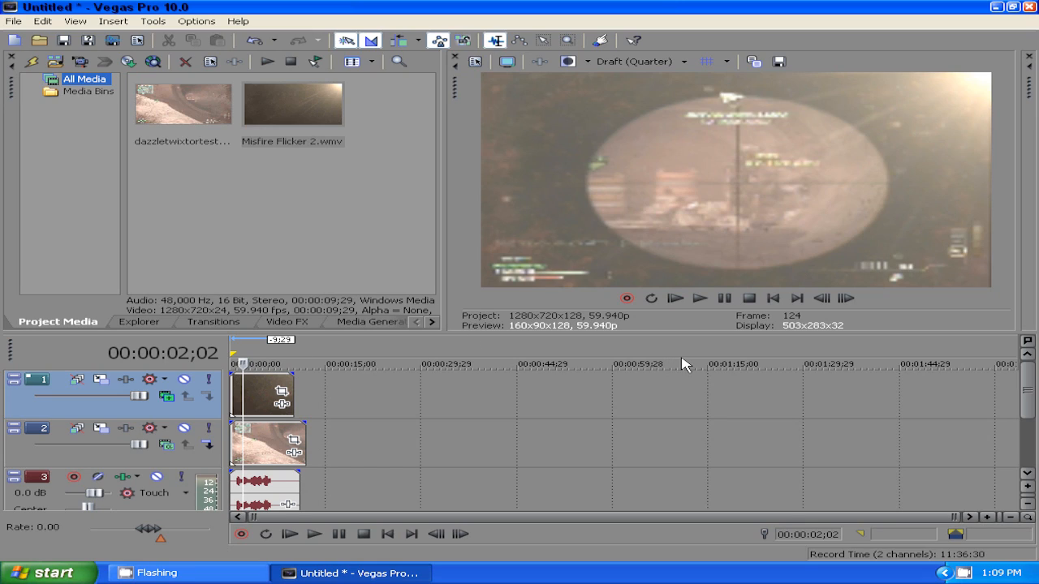
mouse_move(711, 395)
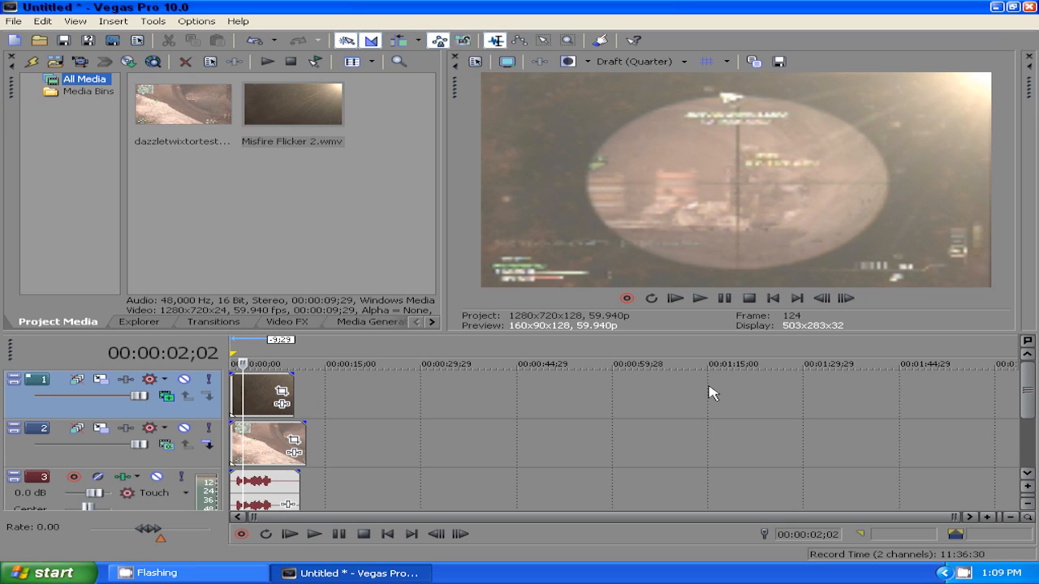
mouse_move(702, 314)
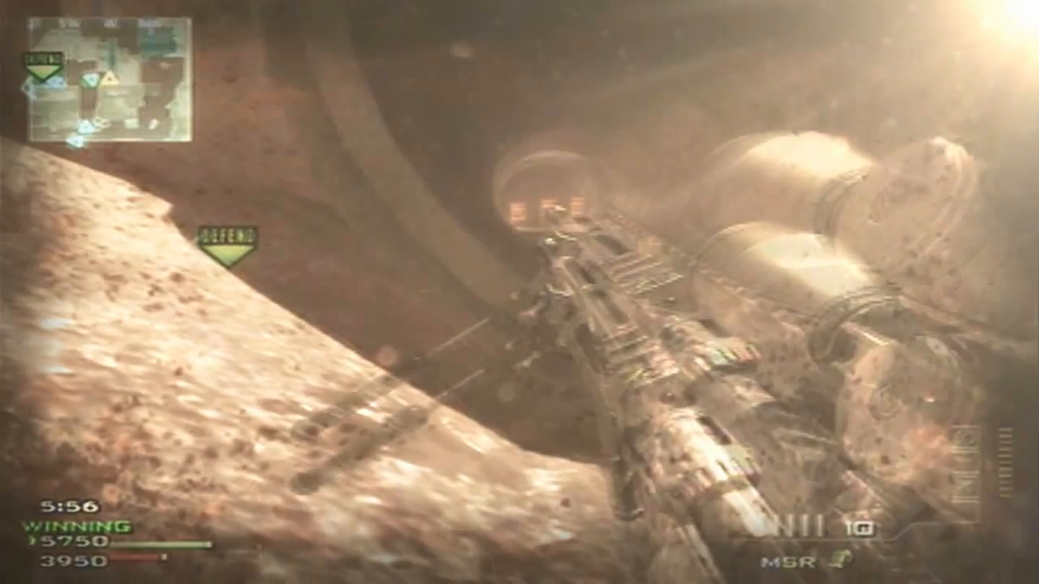
Watch the composited flicker-over-gameplay video in full-screen preview.
click(519, 293)
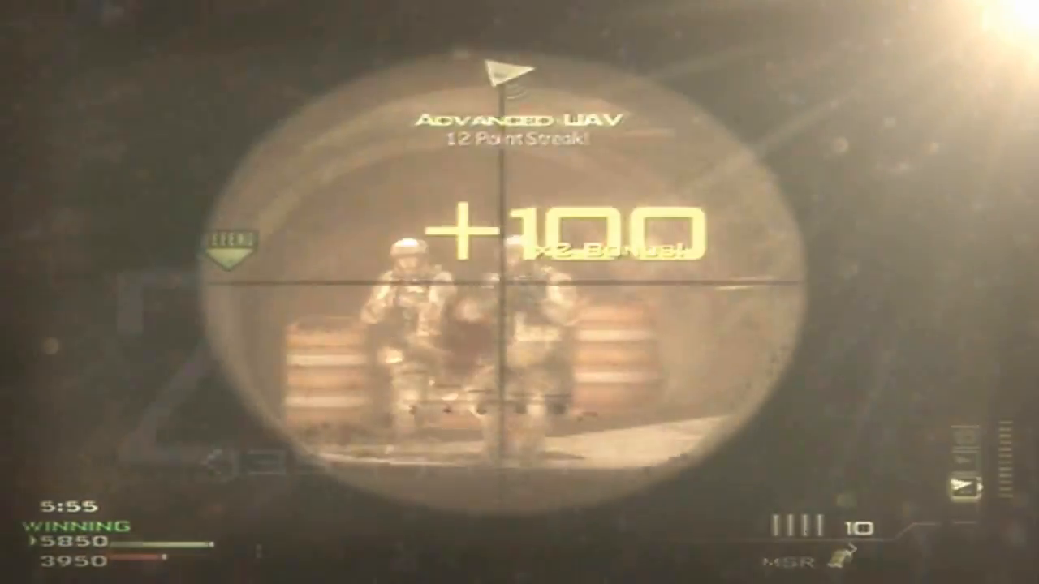